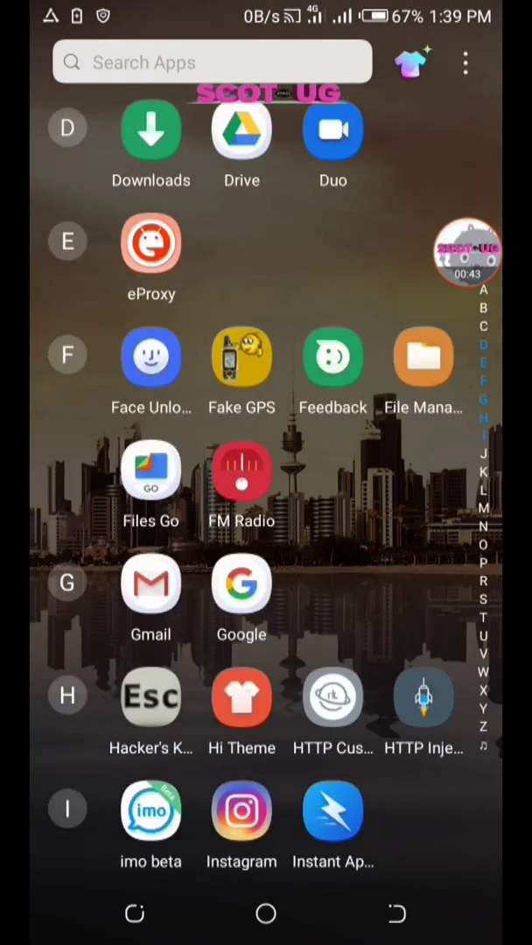
Scroll the app drawer down through the D to M apps to reach JuiceSSH
scroll(down, 3)
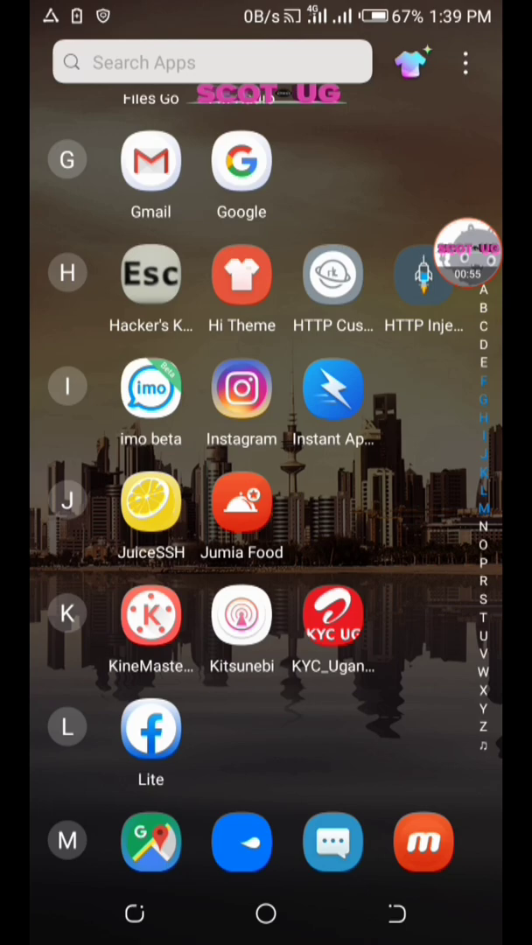
Launch JuiceSSH and open Manage Connections to show SERVER1 and UBUNTUXXX
click(151, 503)
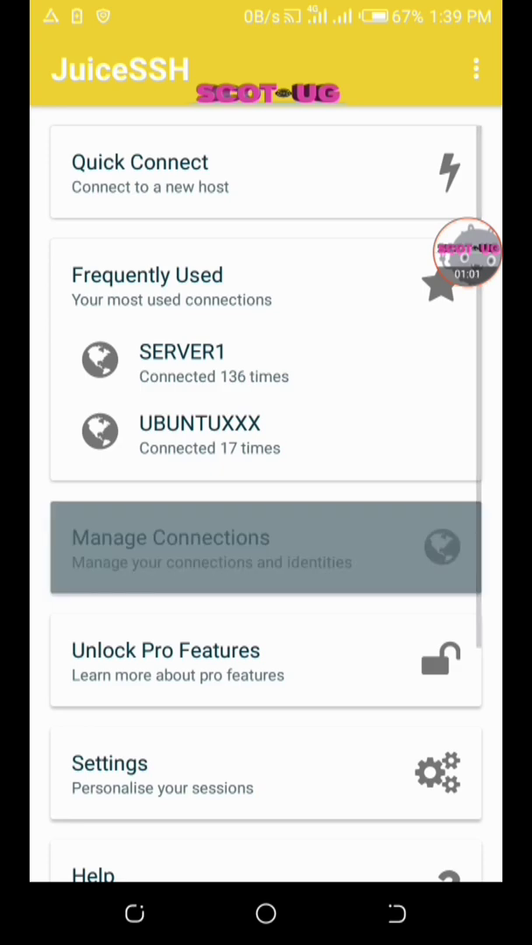
click(265, 548)
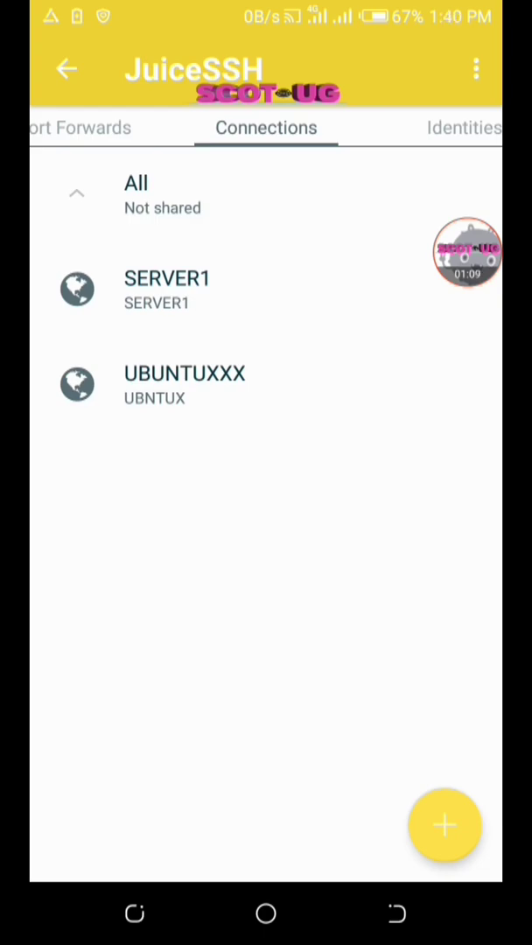
click(185, 385)
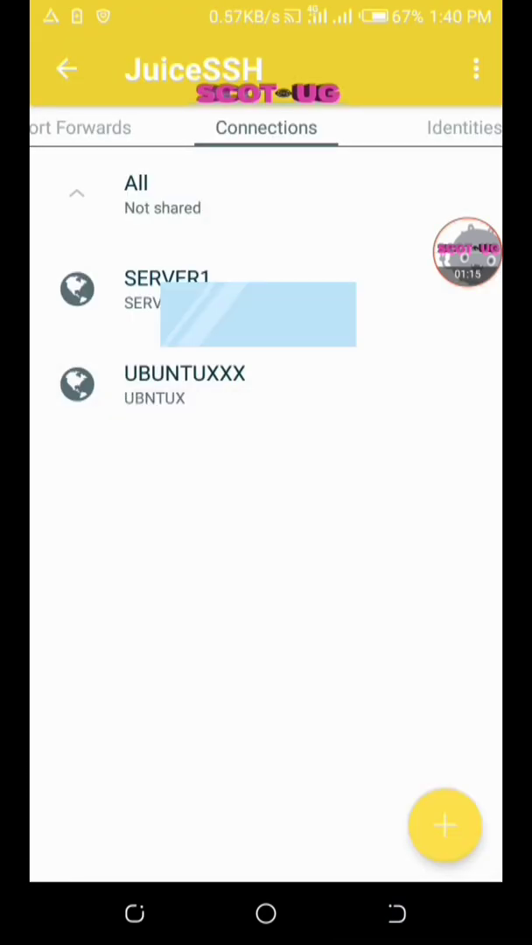
click(185, 385)
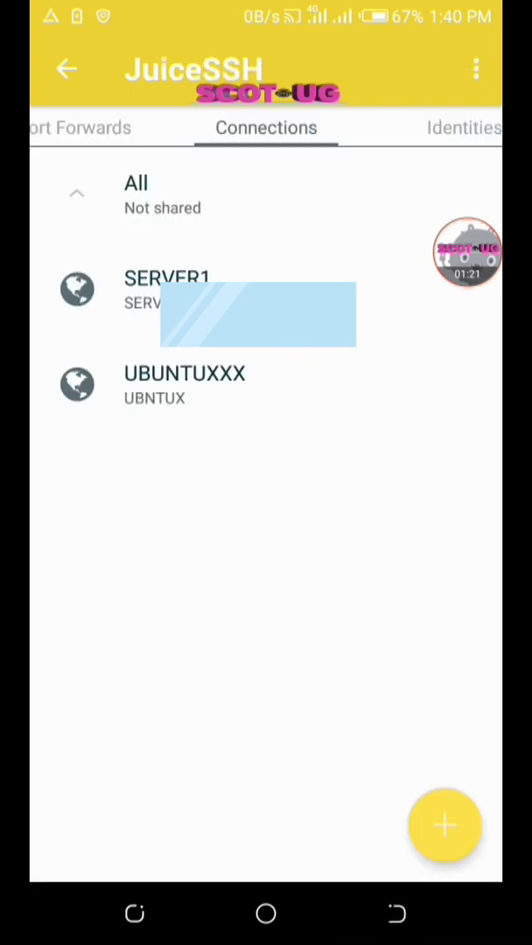
Add a new SSH connection with port 22 and choose a New identity
click(444, 826)
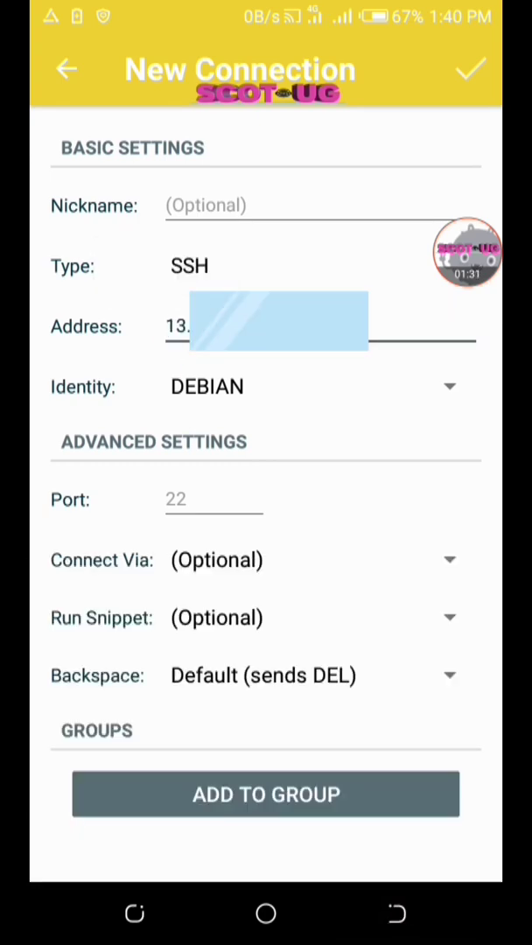
click(214, 498)
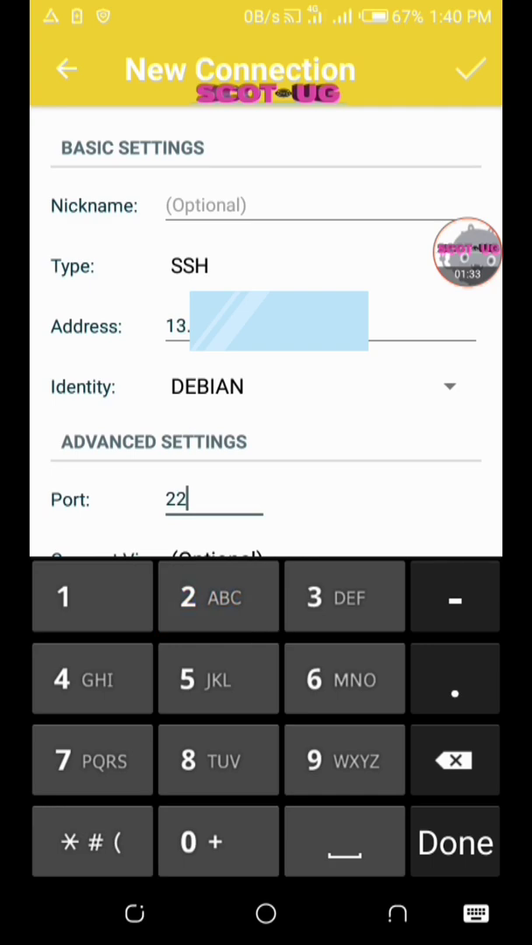
click(454, 841)
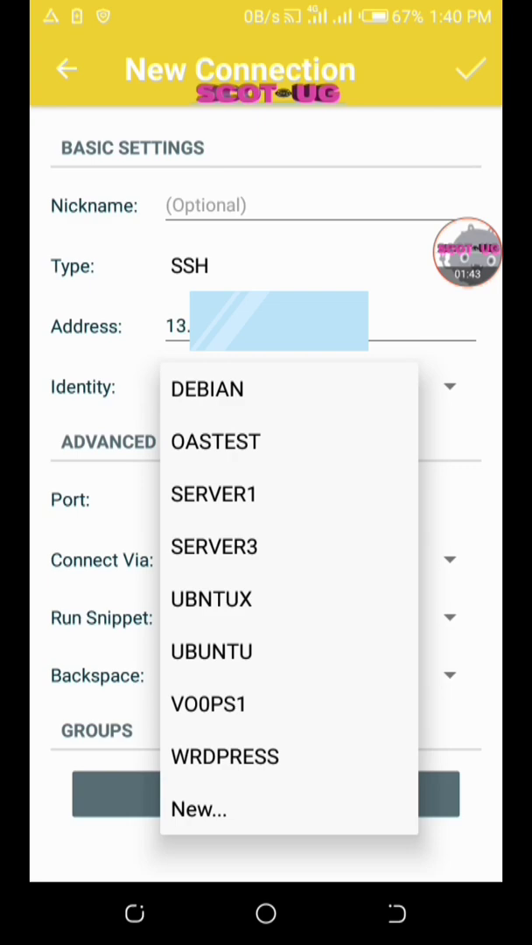
click(199, 809)
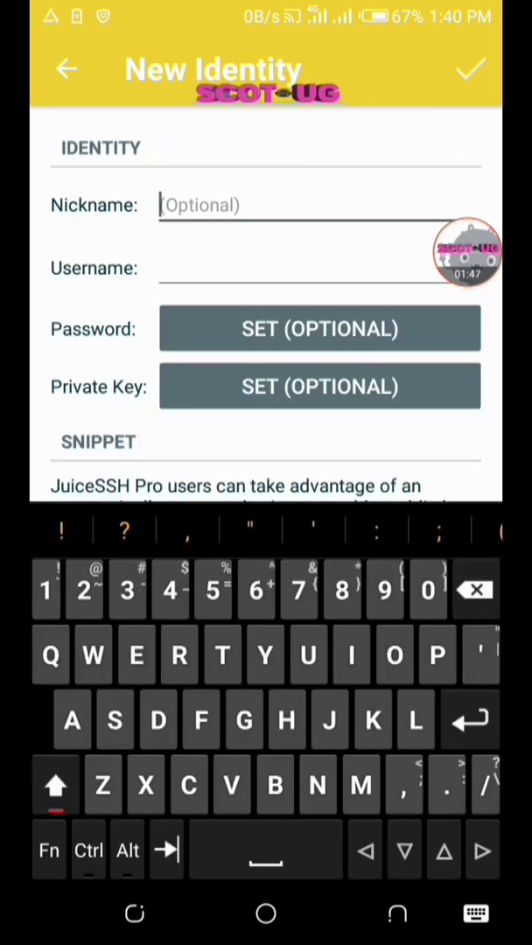
Enter SUBSCRIBE as the new identity's nickname
text(A)
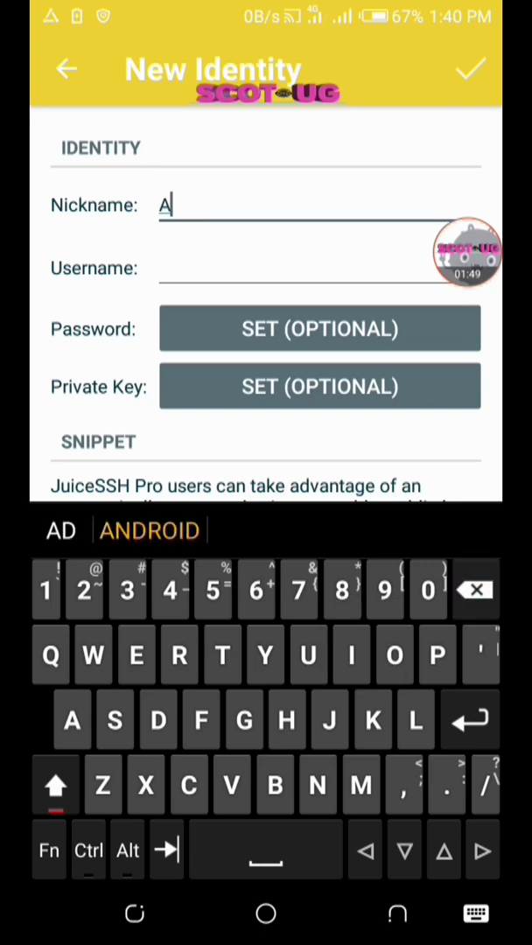
text(SUBS)
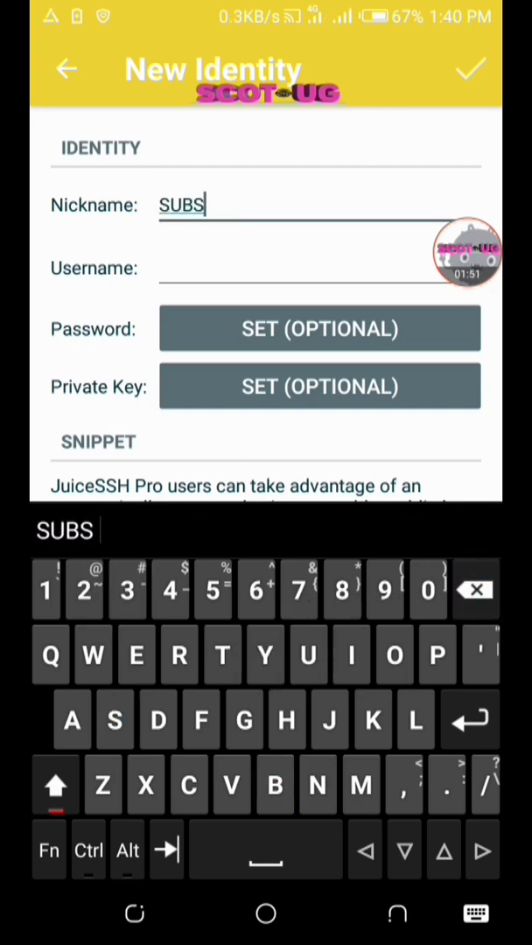
text(CRIBE)
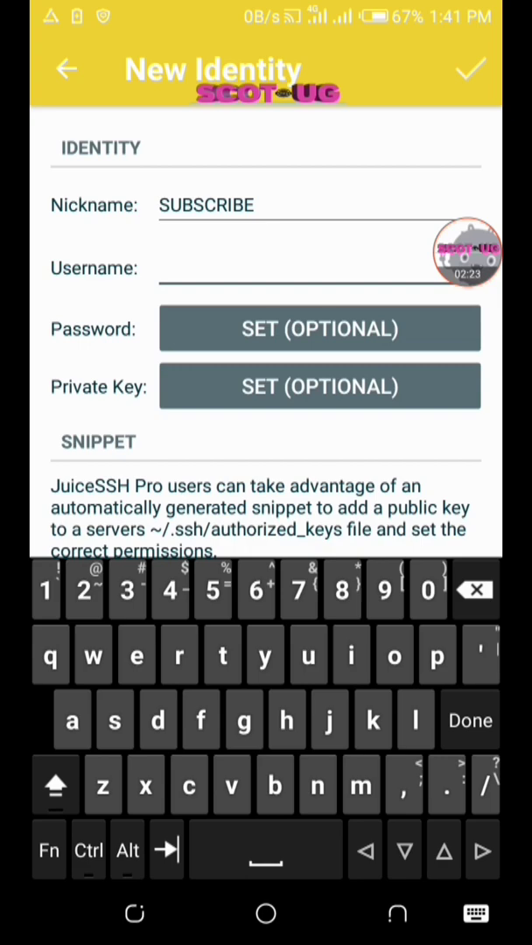
Enter username ubuntu and open the private key import file picker on Downloads
text(ubunt)
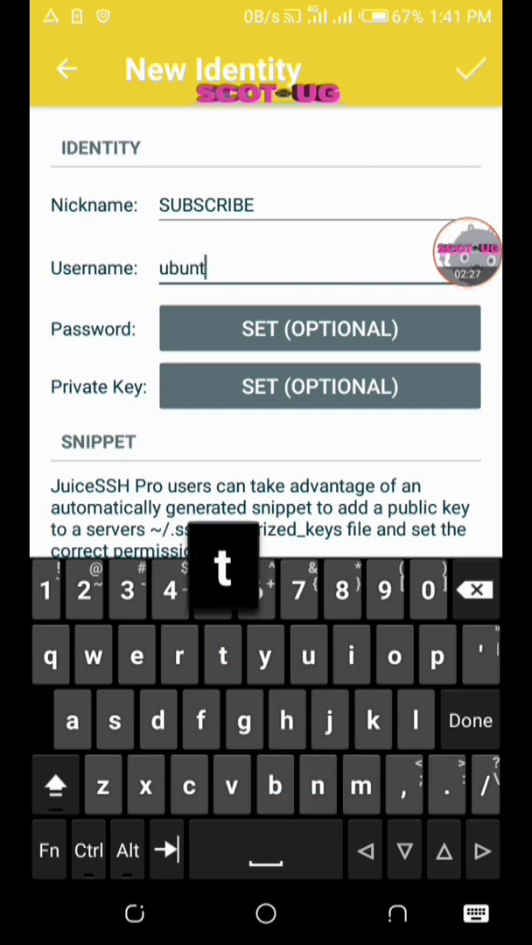
text(u)
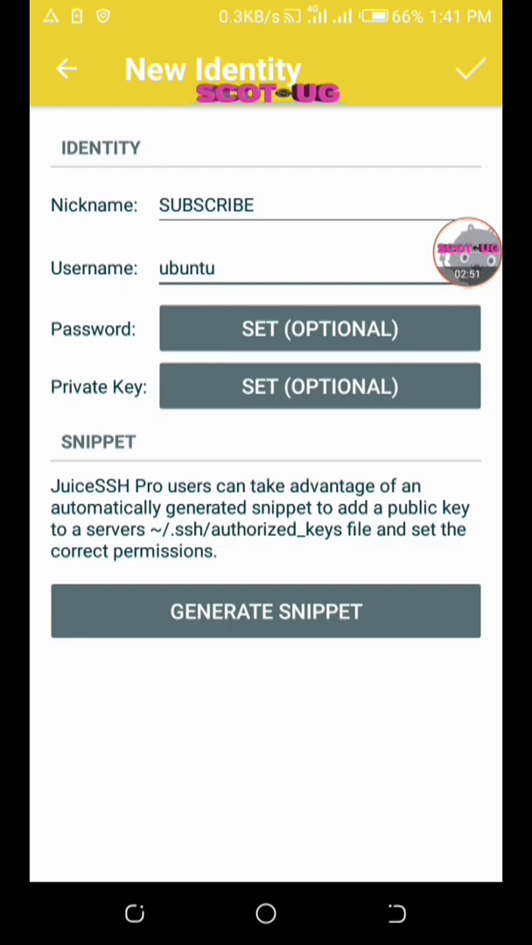
click(320, 386)
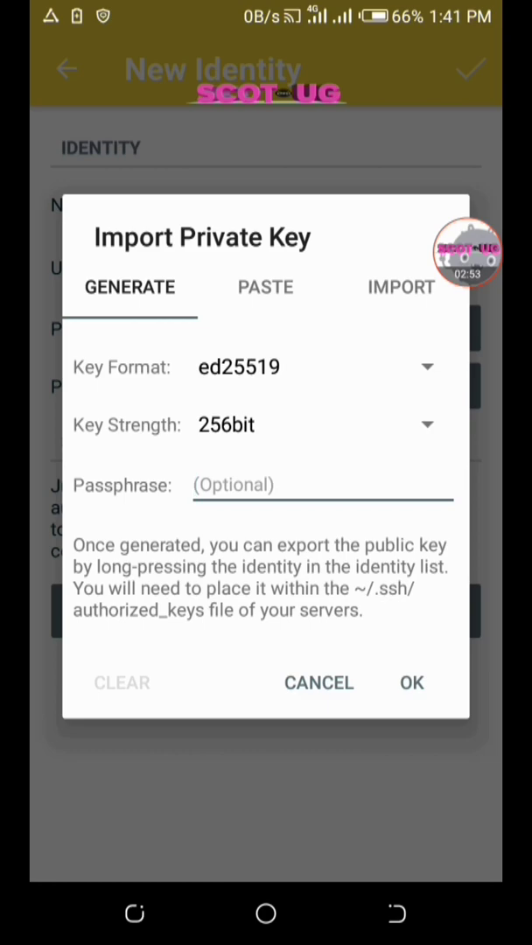
click(265, 287)
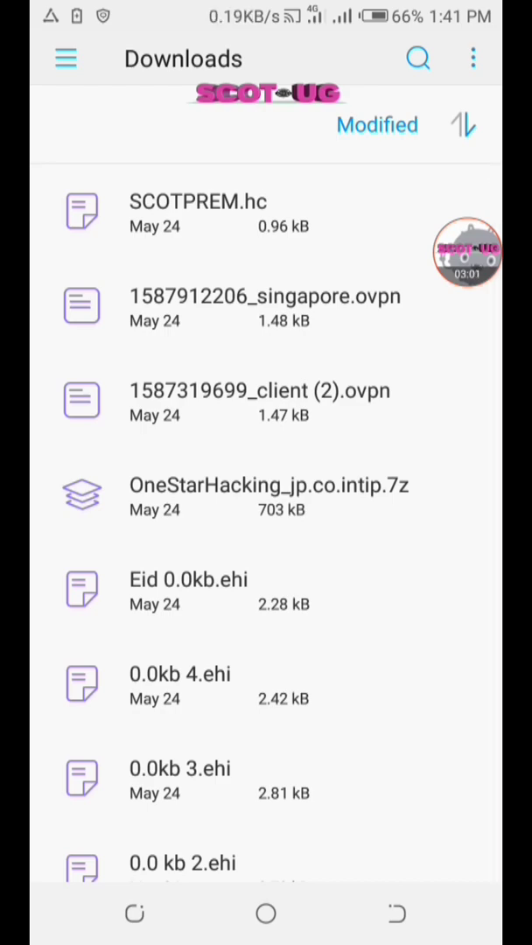
scroll(down, 3)
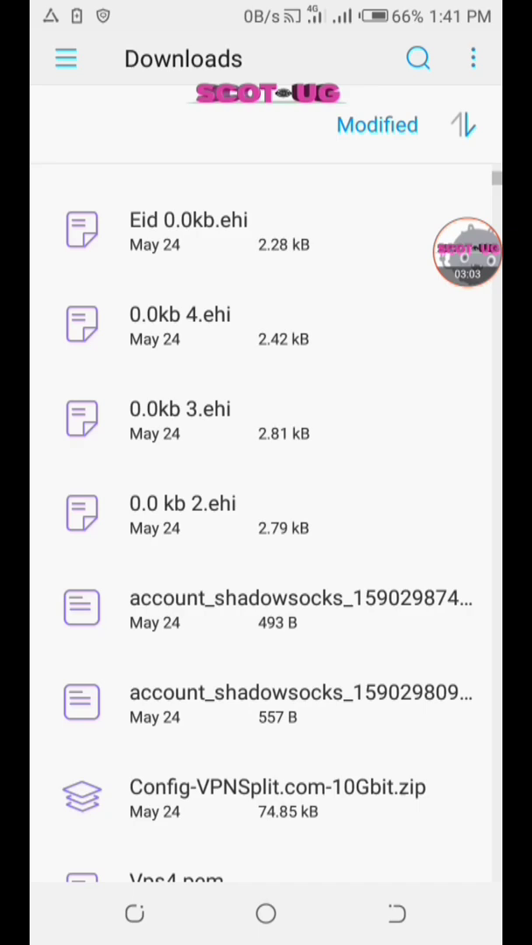
Scroll the Downloads list to the .pem key file and return to the connection form
scroll(down, 3)
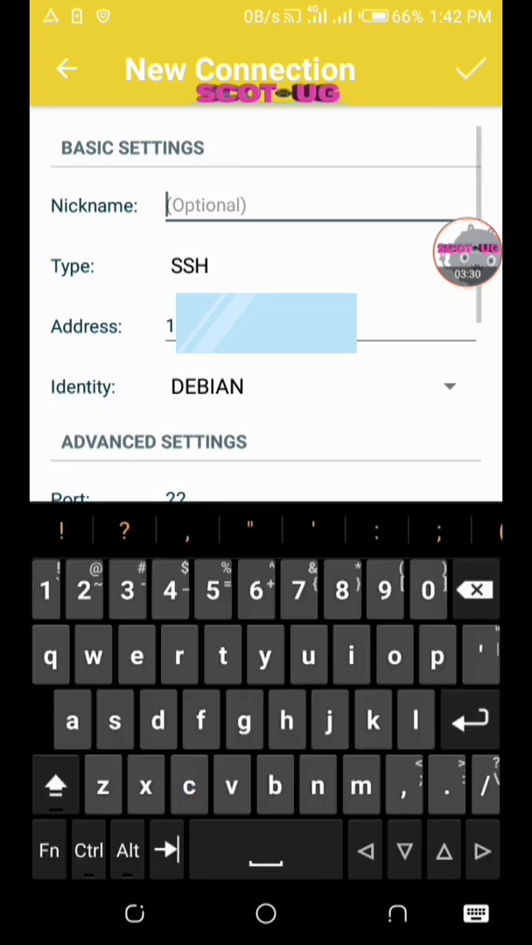
Save the connection as TUTORUAL and long-press it for management options
click(55, 784)
text(TUTORUAL)
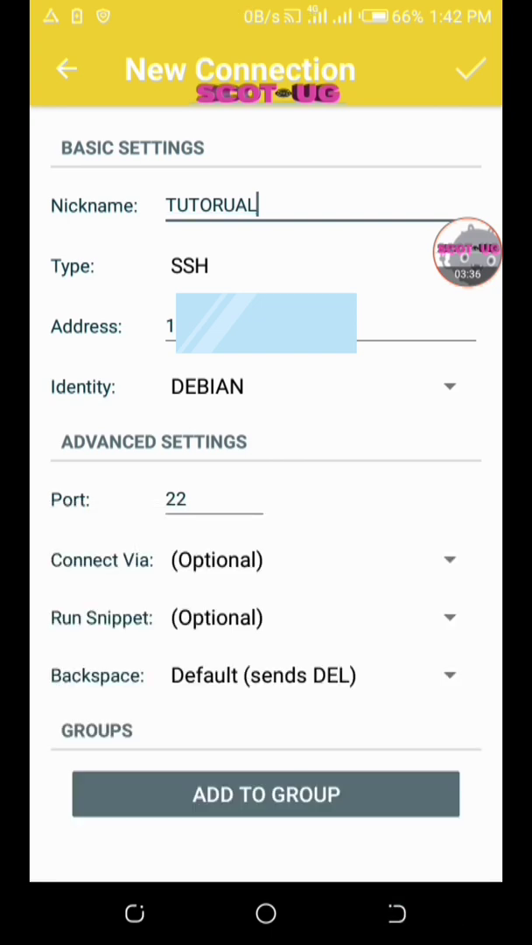
click(469, 69)
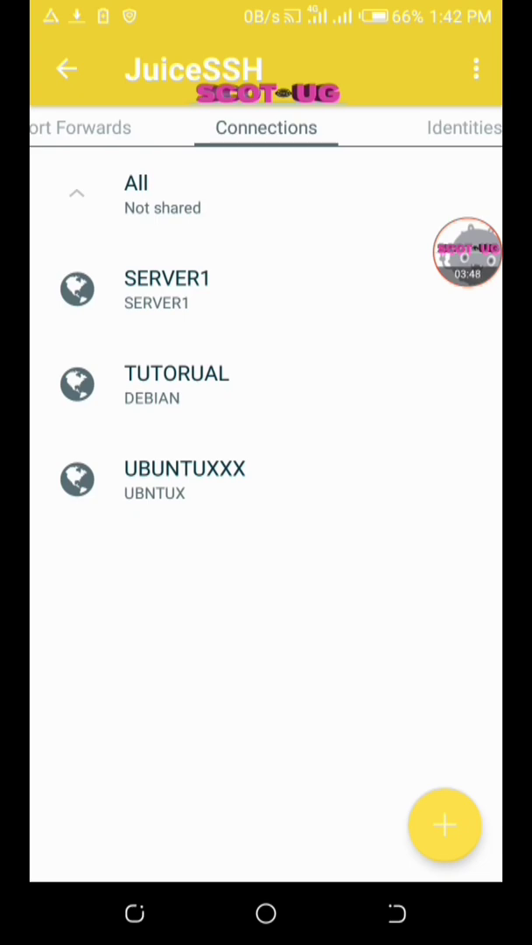
click(177, 385)
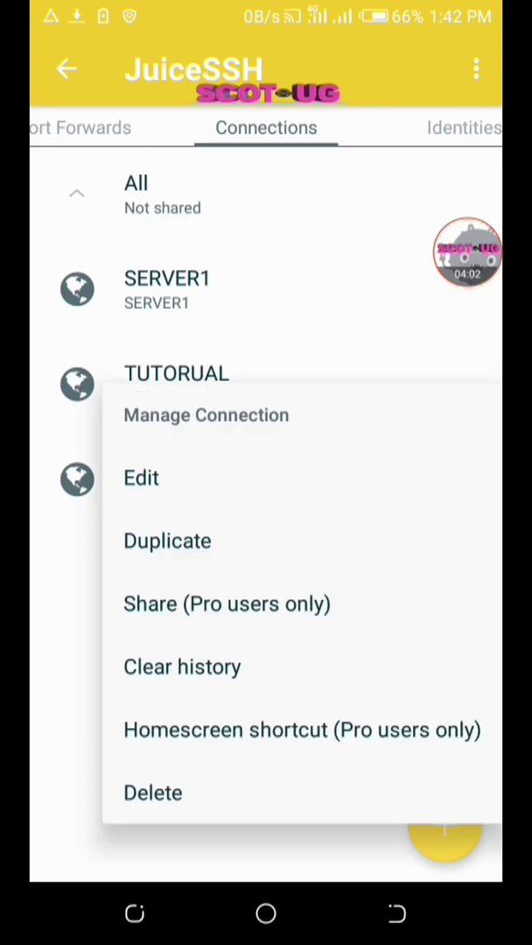
Edit TUTORUAL, select the SUBSCRIBE identity, and save the update
click(141, 477)
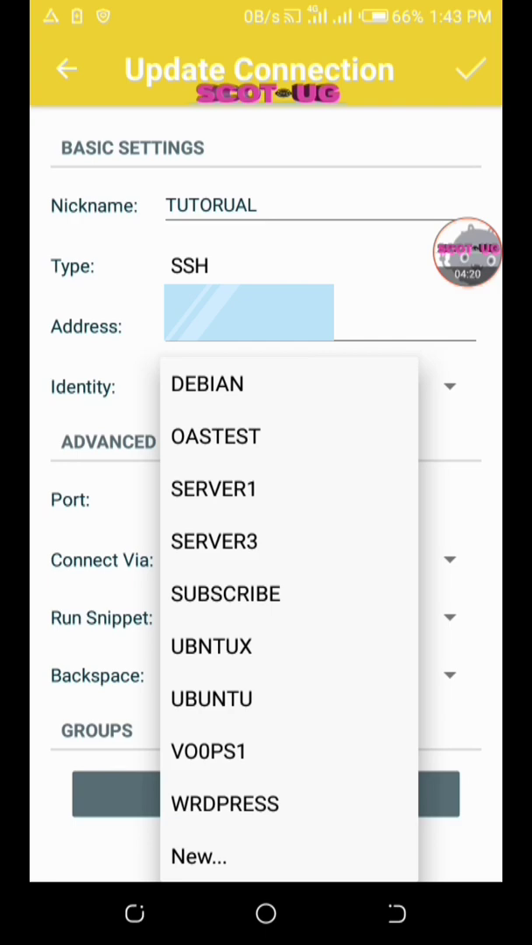
click(225, 594)
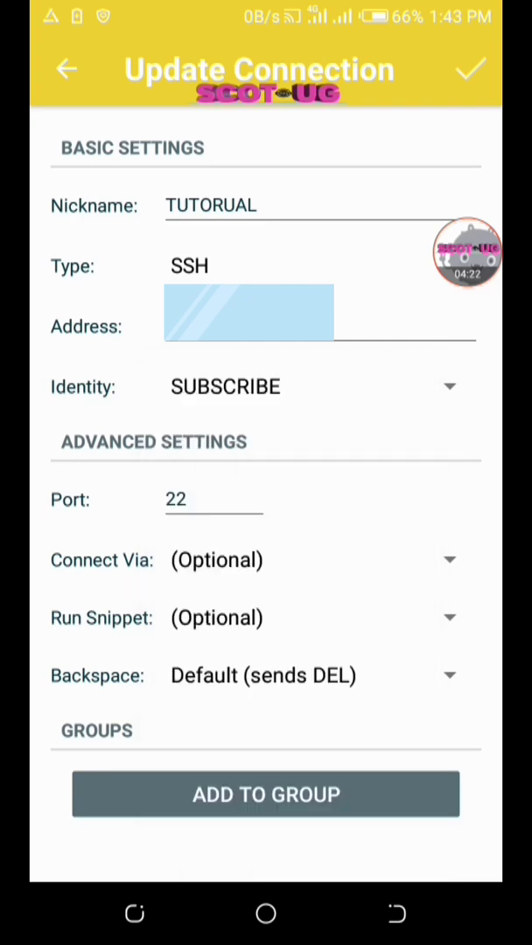
click(470, 69)
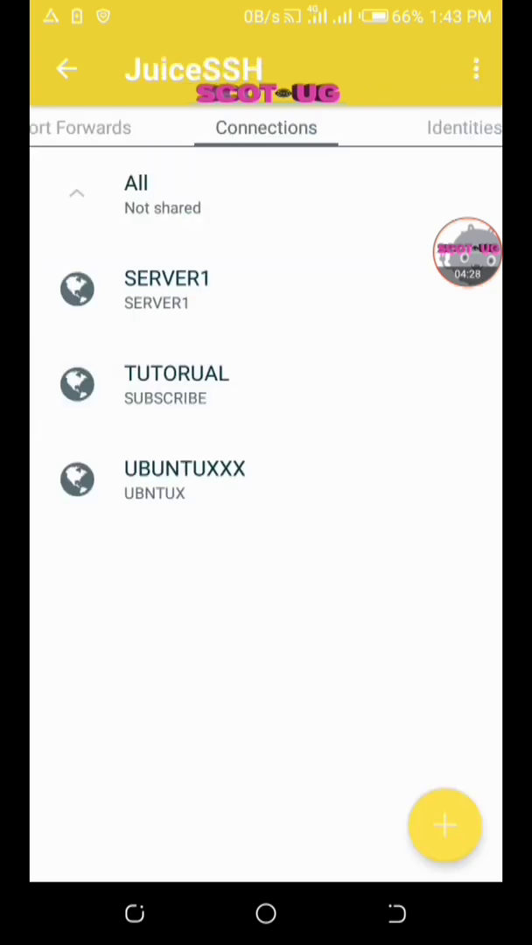
Connect via TUTORUAL to reach the Ubuntu 18.04 welcome banner and shell prompt
click(176, 385)
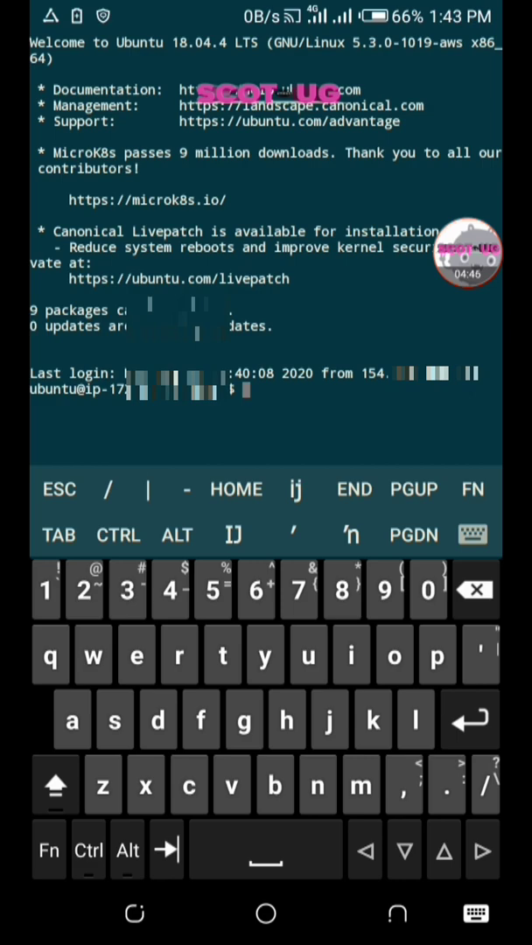
click(114, 719)
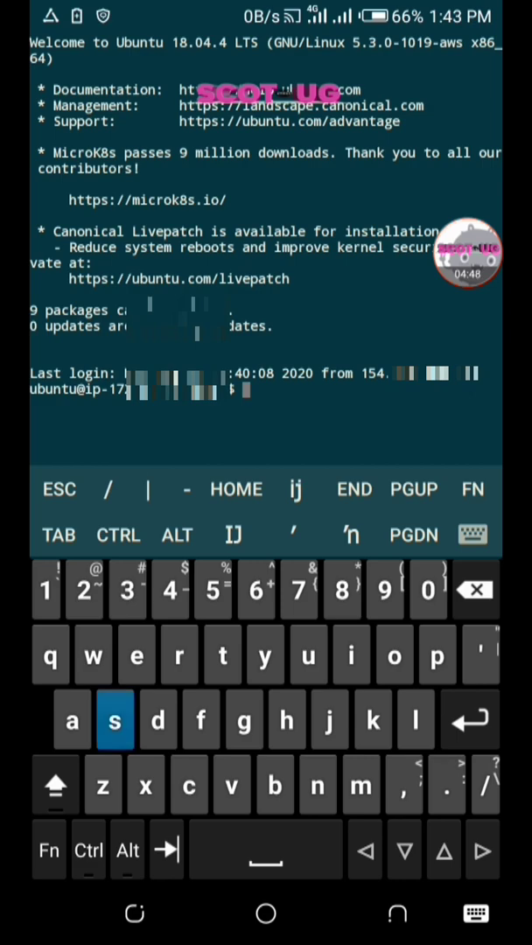